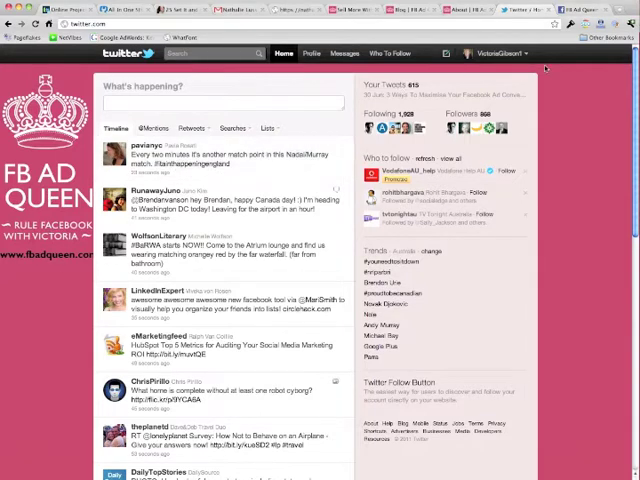
- Open Settings from the username dropdown to reach the account settings page
{"action": "left_click", "coordinate": [501, 53]}
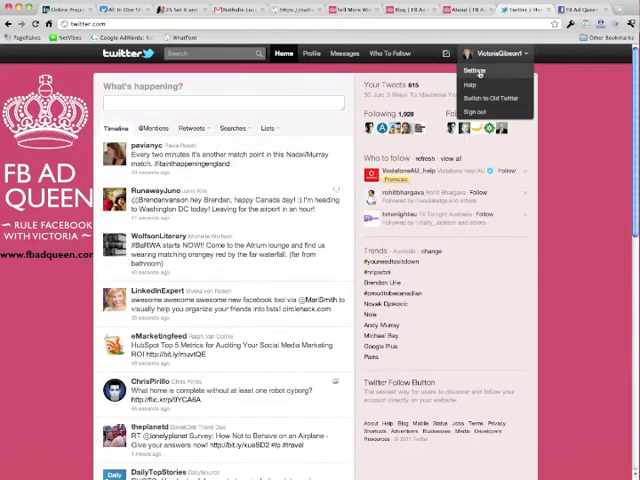
{"action": "left_click", "coordinate": [471, 68]}
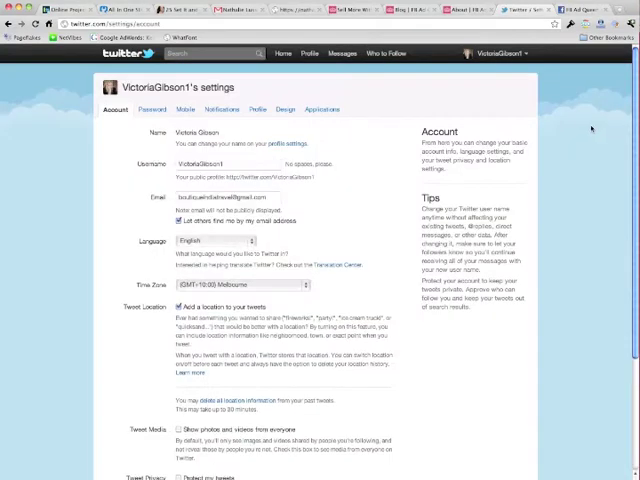
- Switch to the Design settings to show the preset theme grid
{"action": "left_click", "coordinate": [287, 110]}
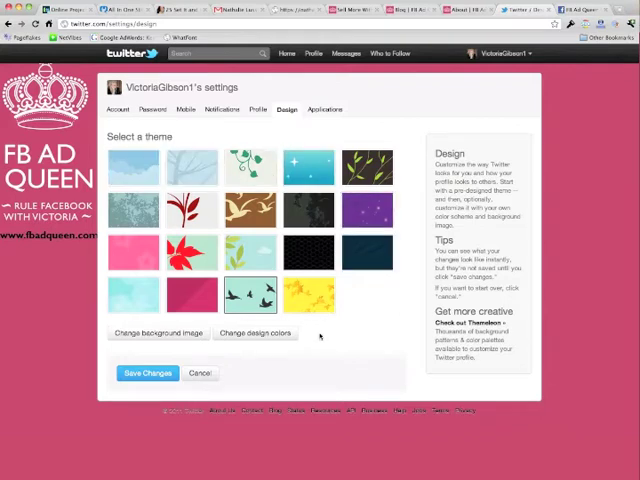
{"action": "mouse_move", "coordinate": [316, 345]}
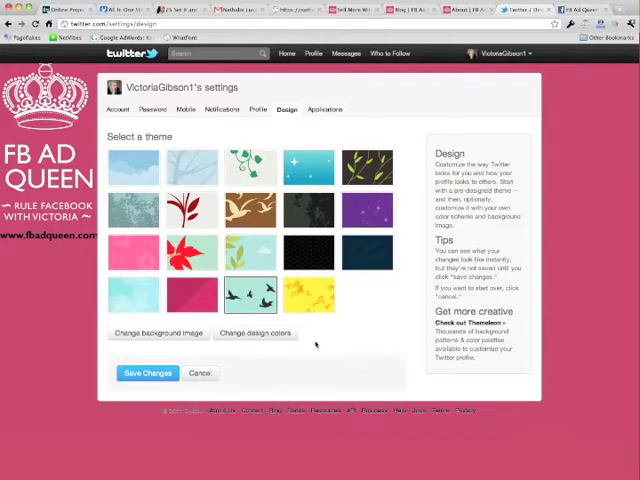
- Choose twitter-bg3.png from the computer as the new background image
{"action": "left_click", "coordinate": [156, 333]}
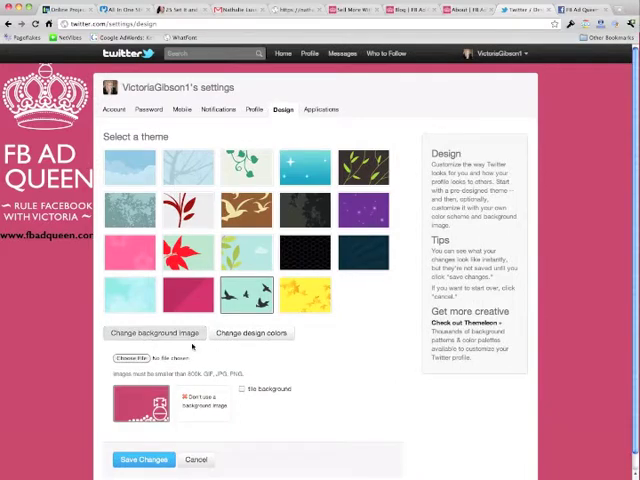
{"action": "left_click", "coordinate": [131, 358]}
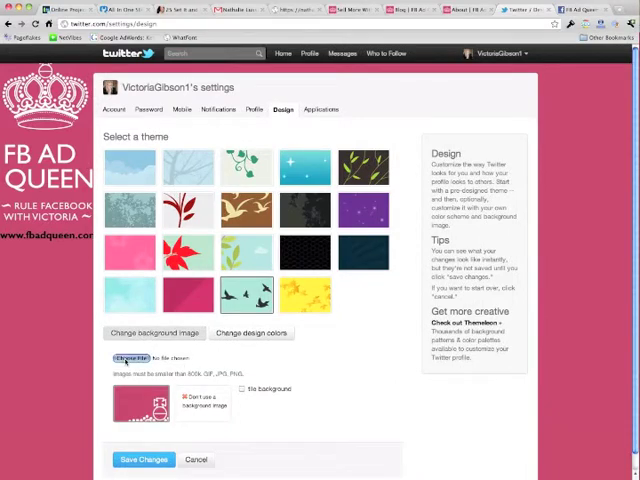
{"action": "left_click", "coordinate": [132, 357]}
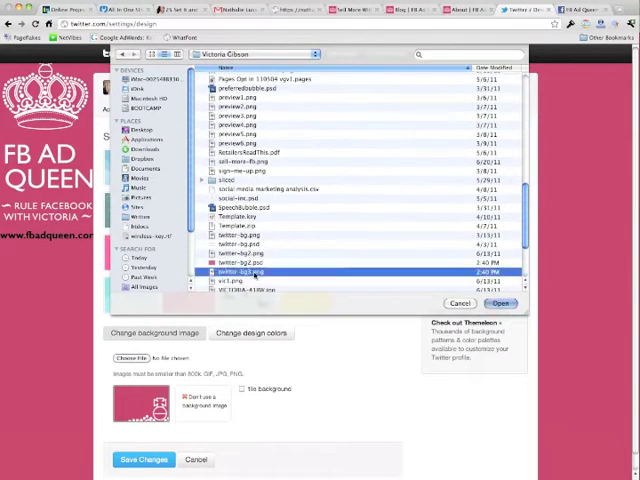
{"action": "left_click", "coordinate": [503, 303]}
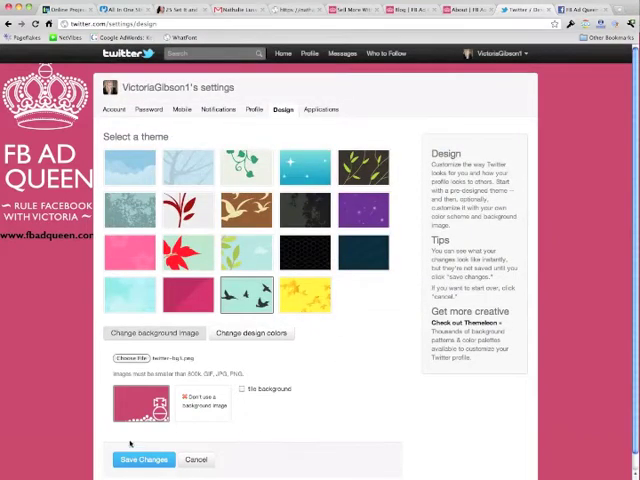
{"action": "mouse_move", "coordinate": [296, 423]}
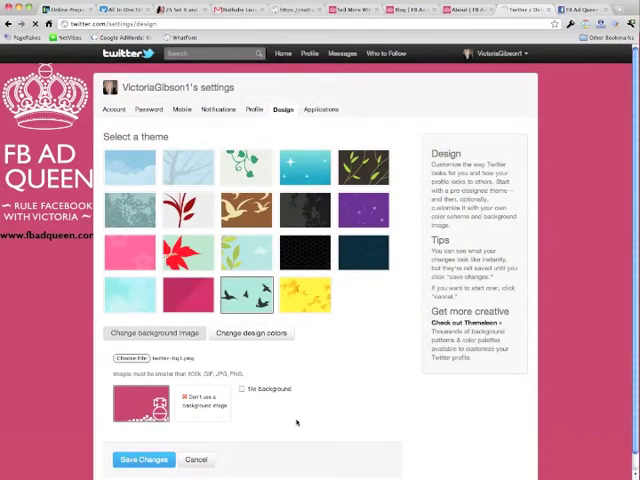
{"action": "mouse_move", "coordinate": [370, 425]}
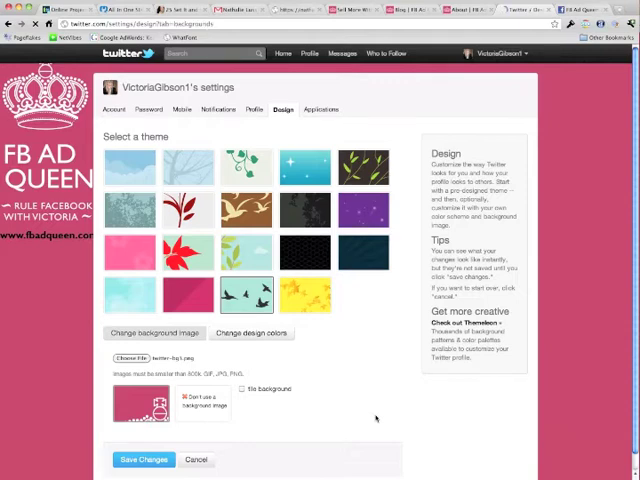
- Confirm the saved FB Ad Queen background with Victoria's photo now displays
{"action": "left_click", "coordinate": [144, 459]}
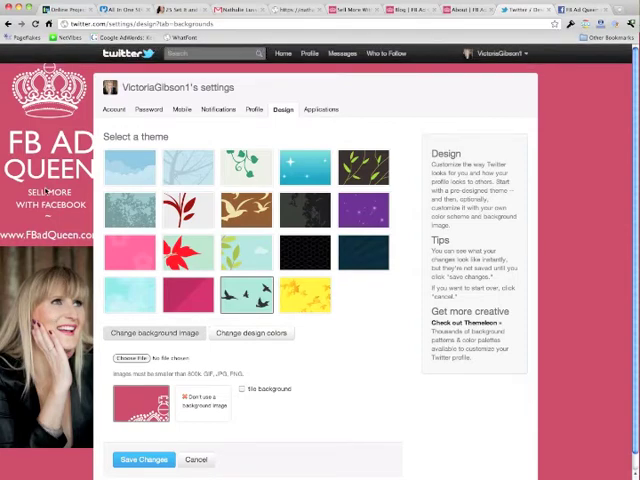
{"action": "mouse_move", "coordinate": [560, 125]}
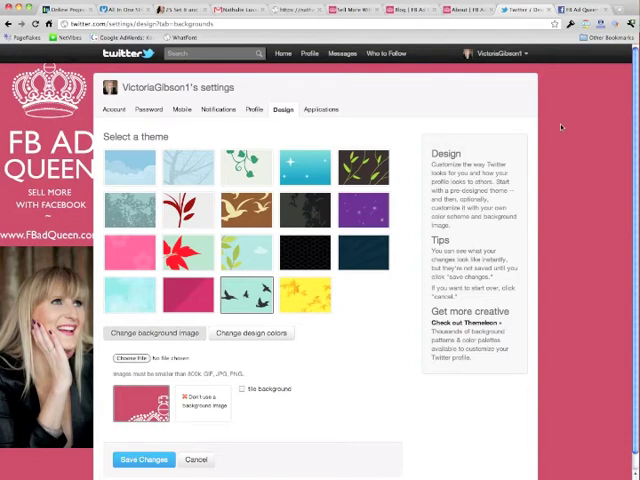